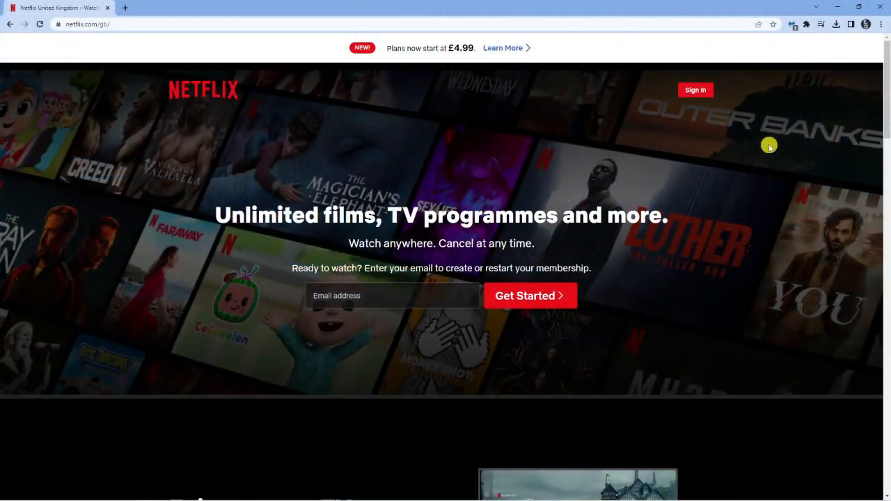
pyautogui.moveTo(152, 102)
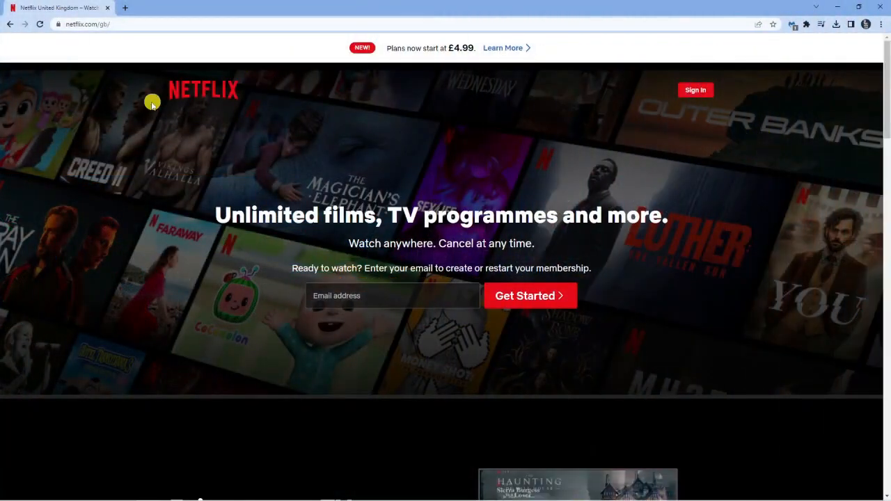
pyautogui.moveTo(320, 143)
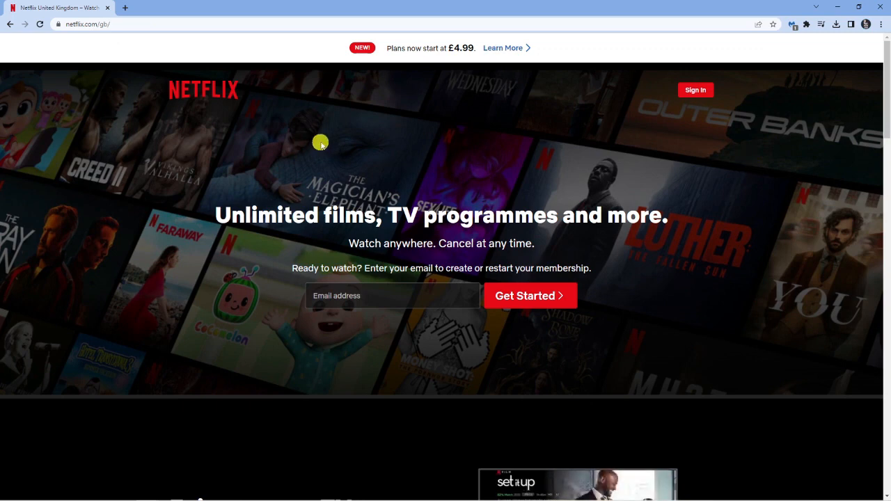
pyautogui.moveTo(430, 144)
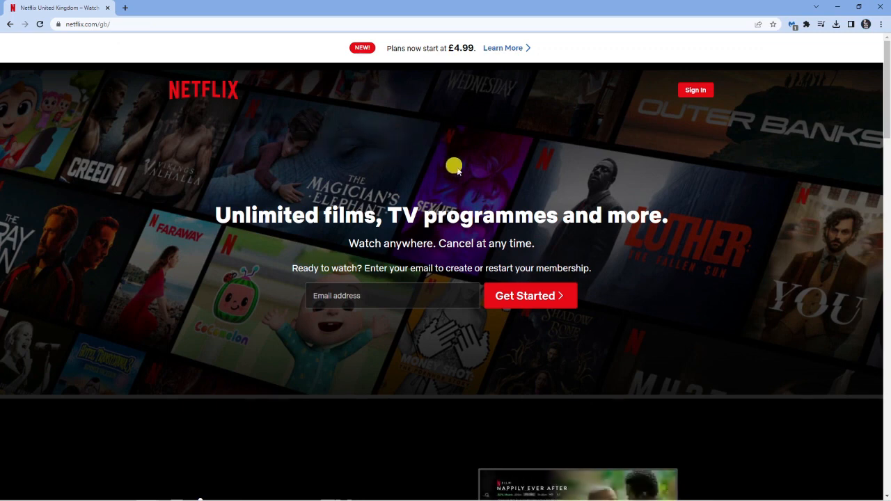
pyautogui.moveTo(812, 145)
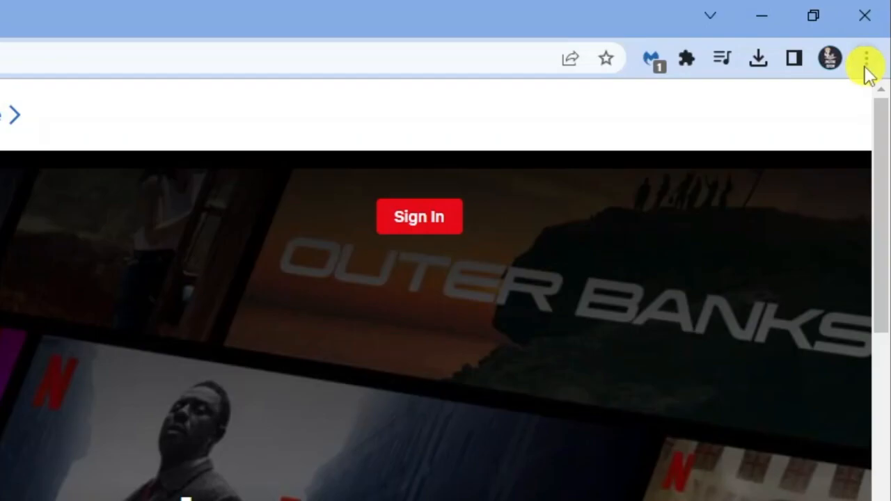
# Switch off 'Use hardware acceleration when available' in Chrome's settings.
pyautogui.click(865, 58)
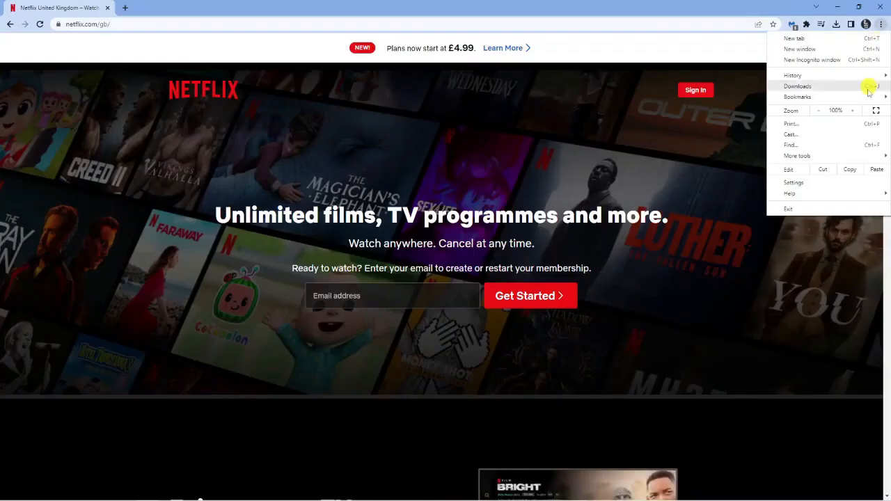
pyautogui.click(793, 183)
pyautogui.write('hardware')
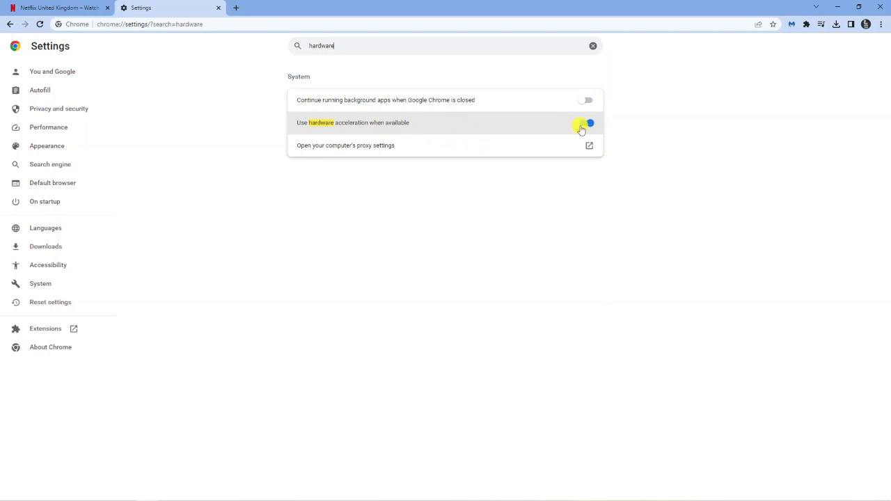
pyautogui.click(587, 123)
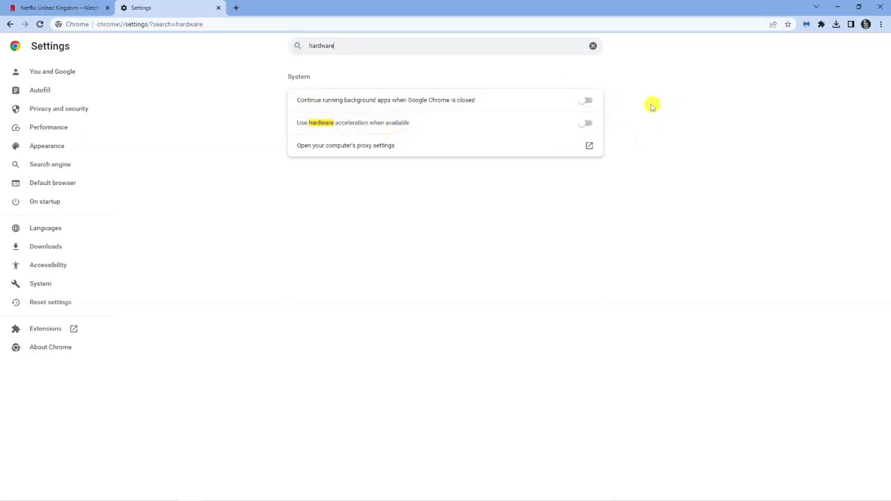
pyautogui.moveTo(524, 174)
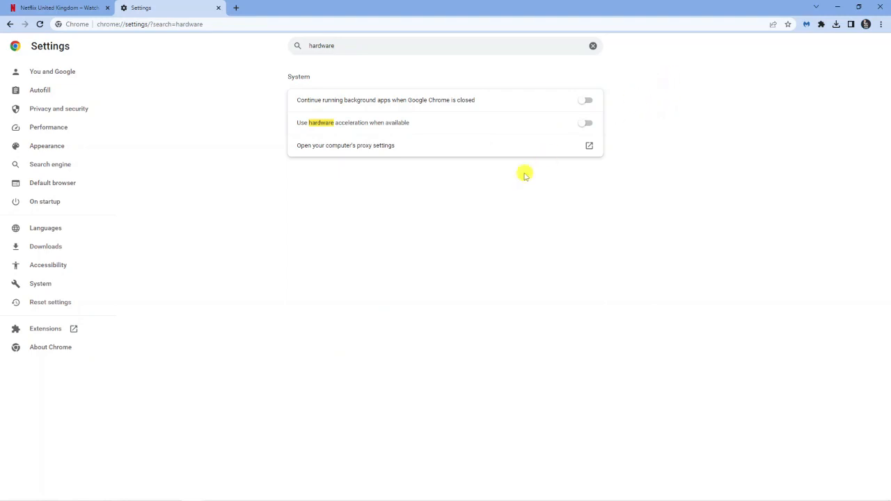
pyautogui.moveTo(340, 346)
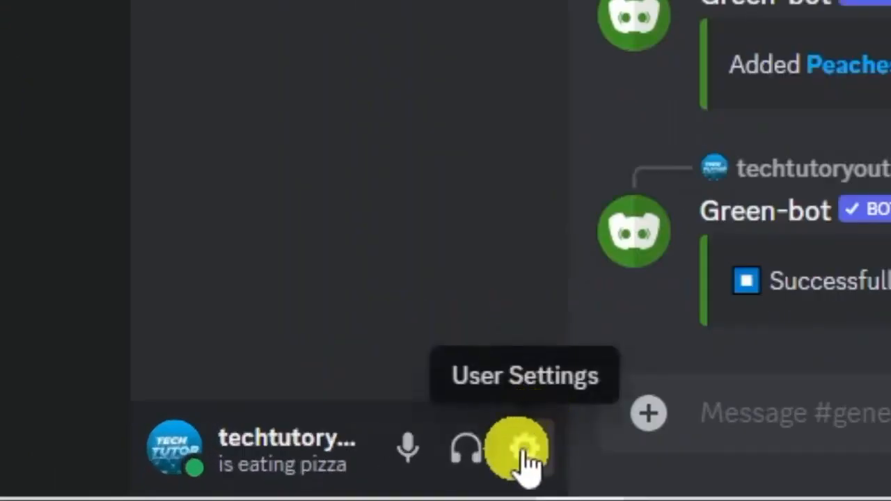
# Toggle off Hardware Acceleration under Discord's Advanced settings and confirm the relaunch.
pyautogui.click(515, 449)
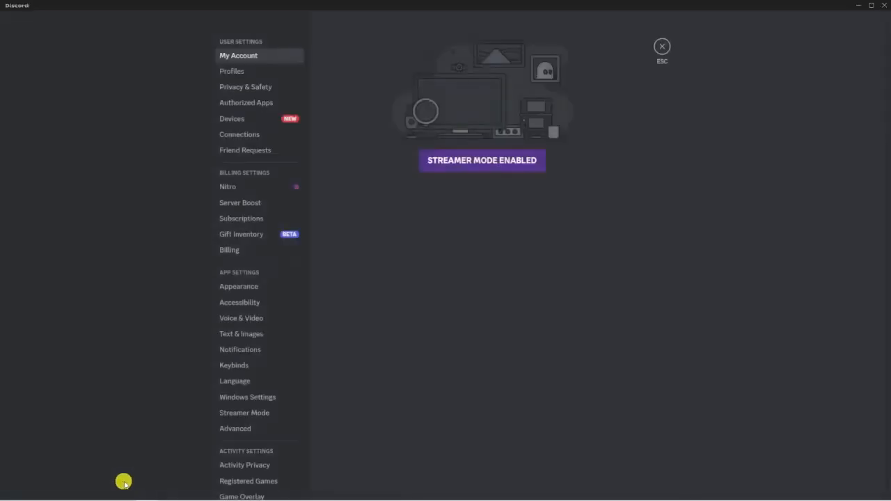
pyautogui.moveTo(242, 234)
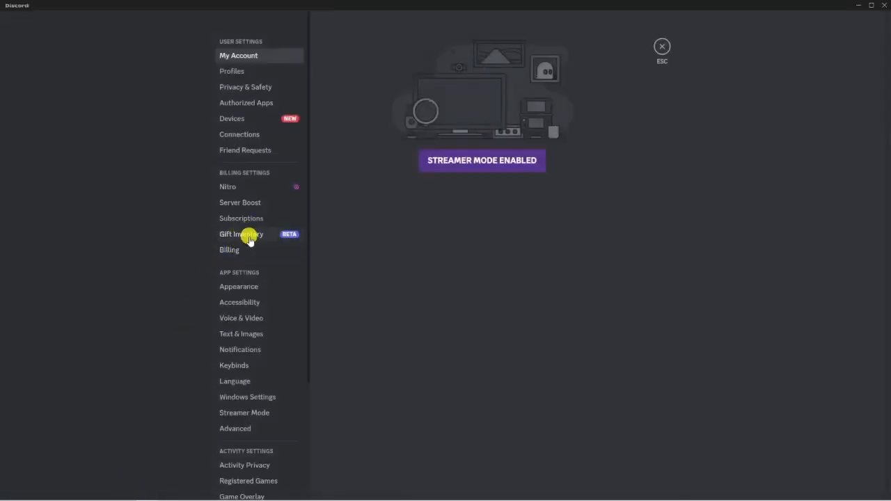
pyautogui.moveTo(226, 298)
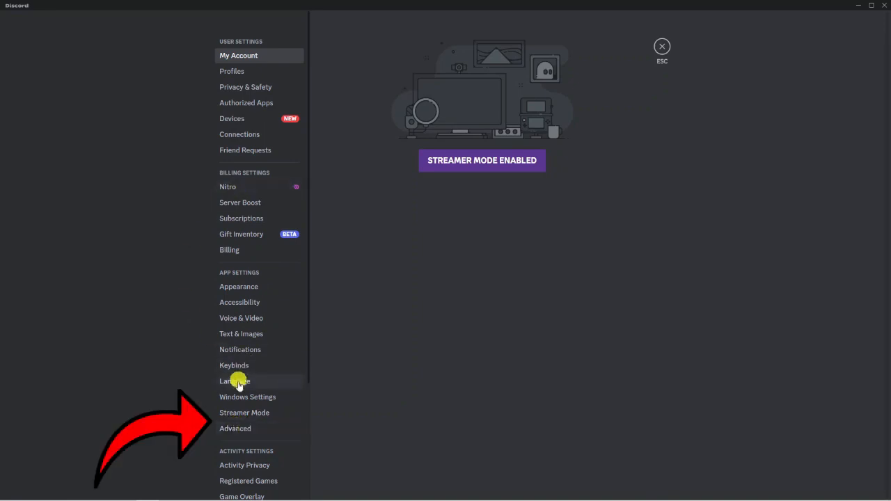
pyautogui.click(235, 428)
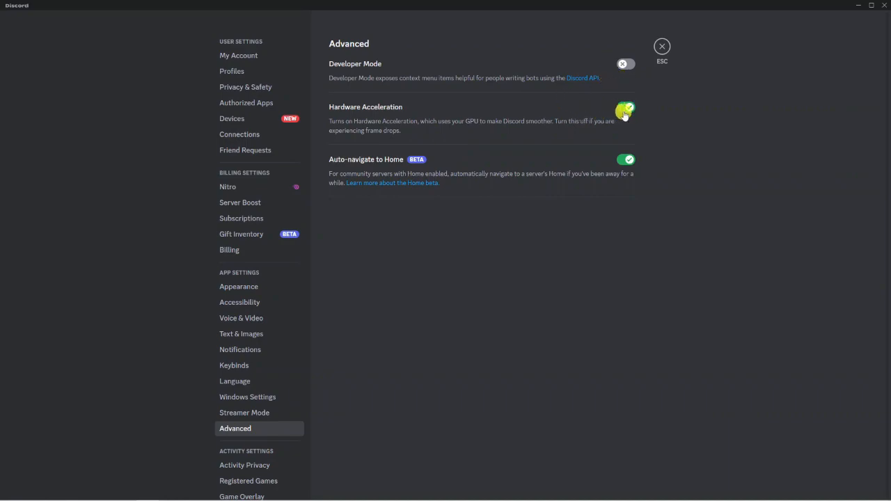
pyautogui.click(625, 111)
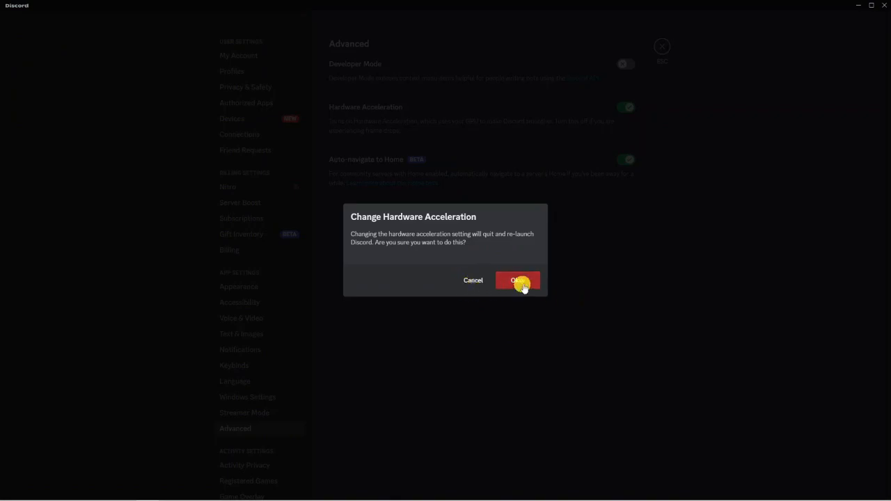
pyautogui.click(518, 280)
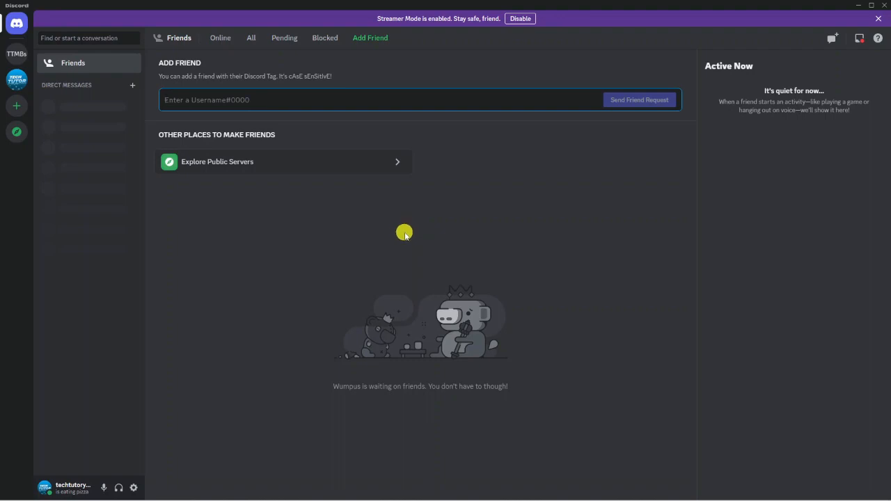
pyautogui.moveTo(156, 427)
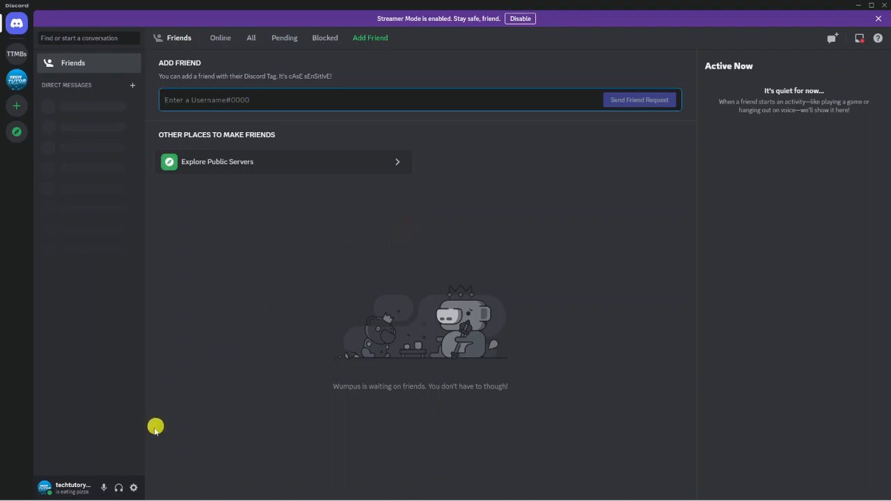
# Go to the Registered Games page in Discord's user settings.
pyautogui.click(133, 487)
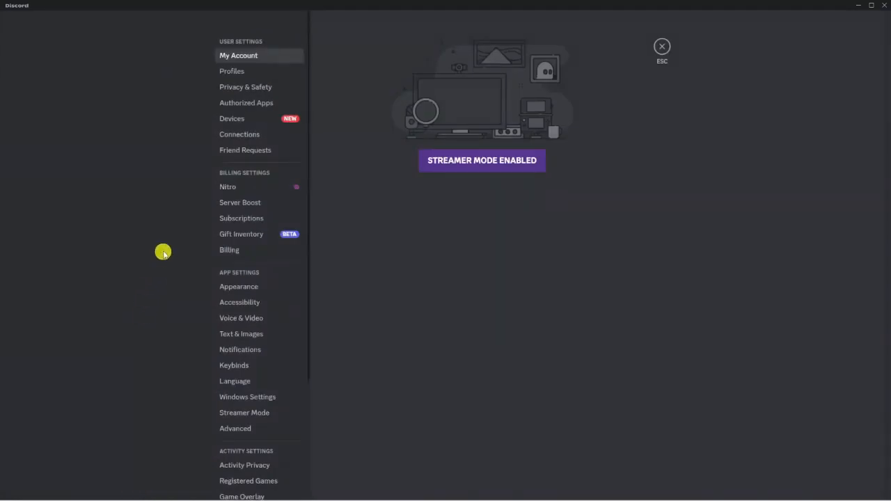
pyautogui.scroll(-3)
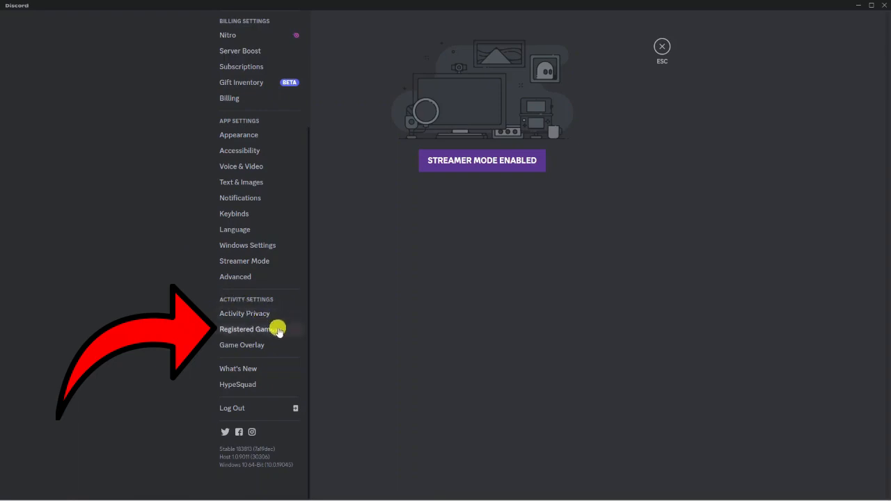
pyautogui.click(248, 329)
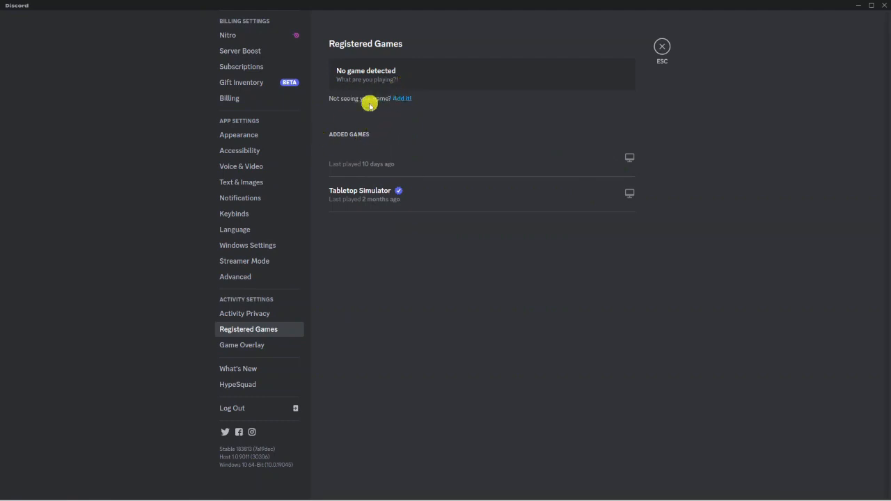
pyautogui.moveTo(336, 98)
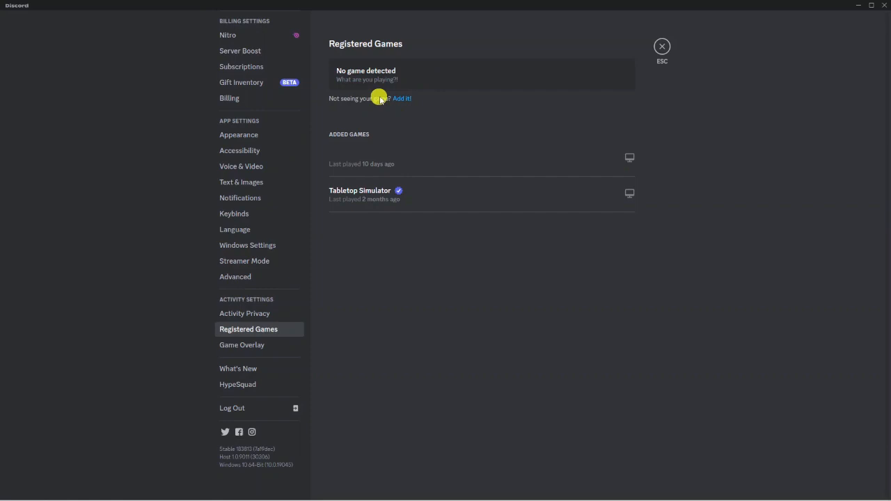
pyautogui.moveTo(406, 98)
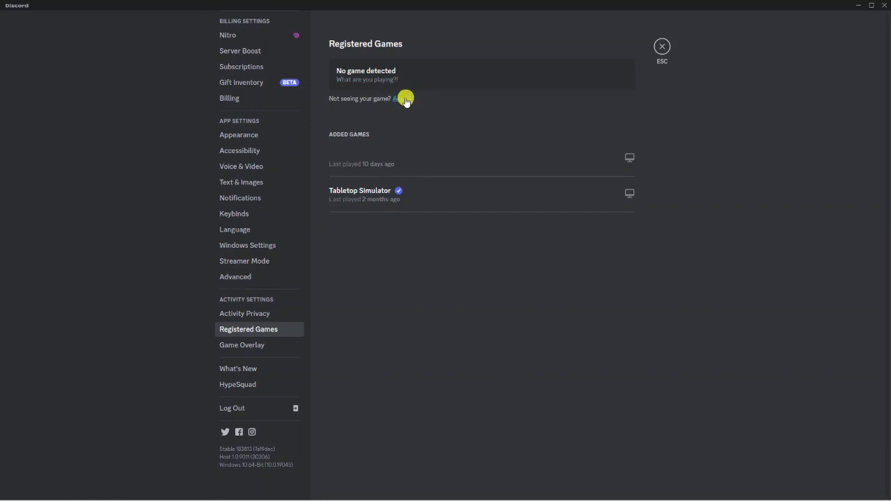
# Add Google Chrome as a registered game and close settings.
pyautogui.click(401, 98)
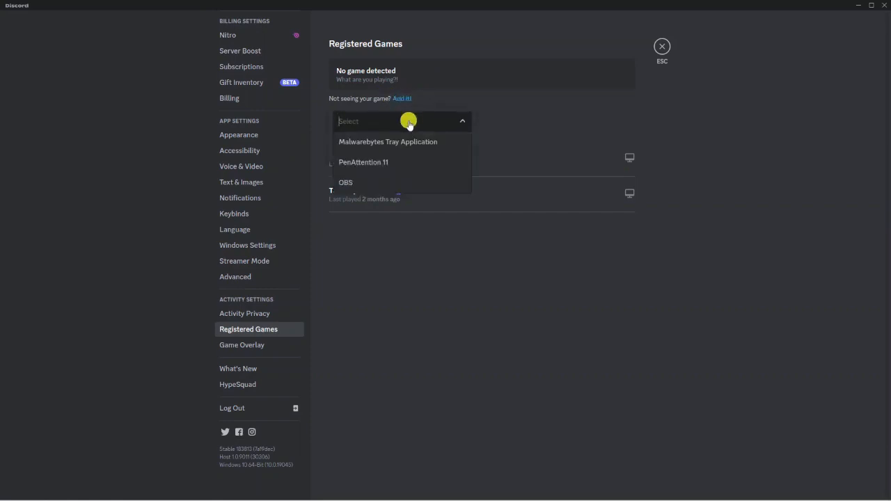
pyautogui.write('g')
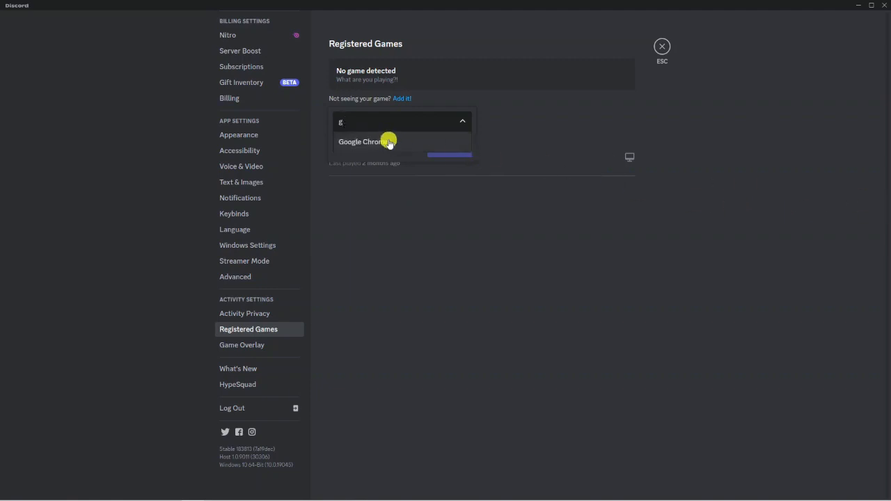
pyautogui.click(361, 142)
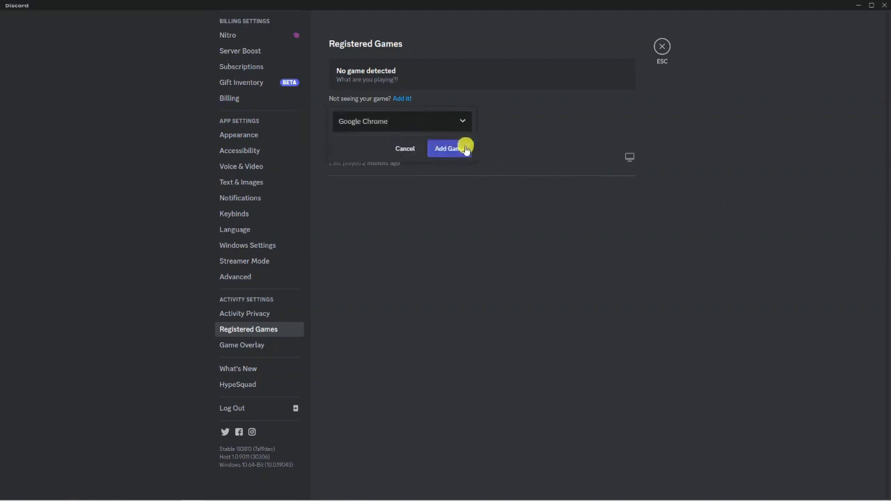
pyautogui.click(446, 148)
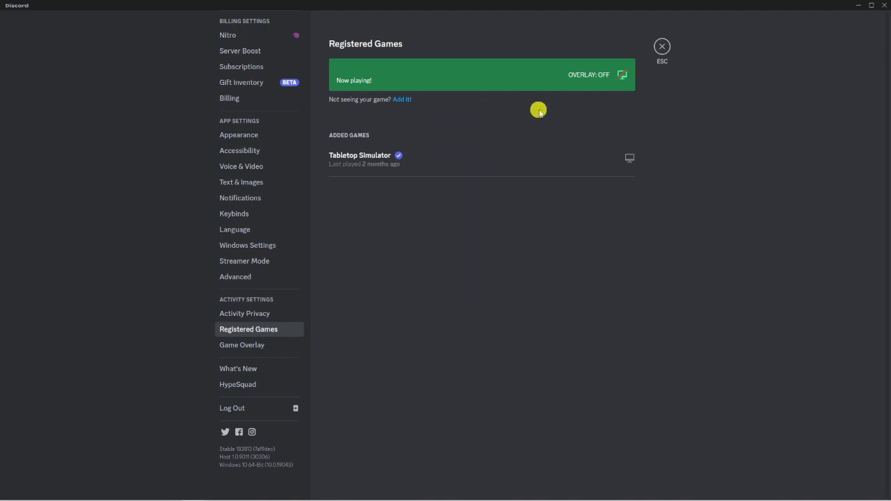
pyautogui.moveTo(621, 75)
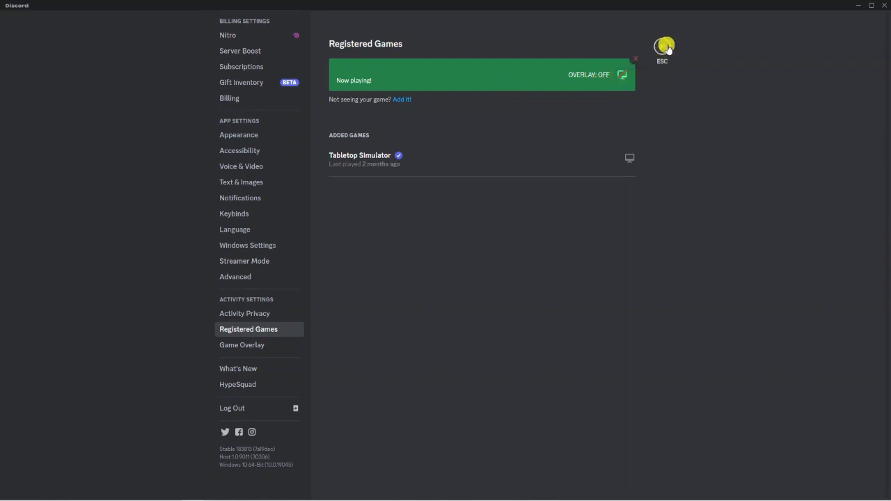
pyautogui.click(662, 45)
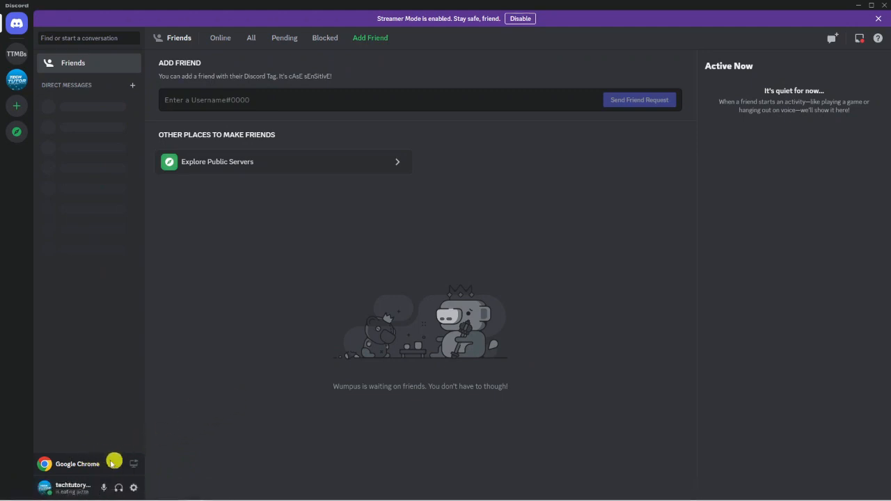
pyautogui.moveTo(100, 199)
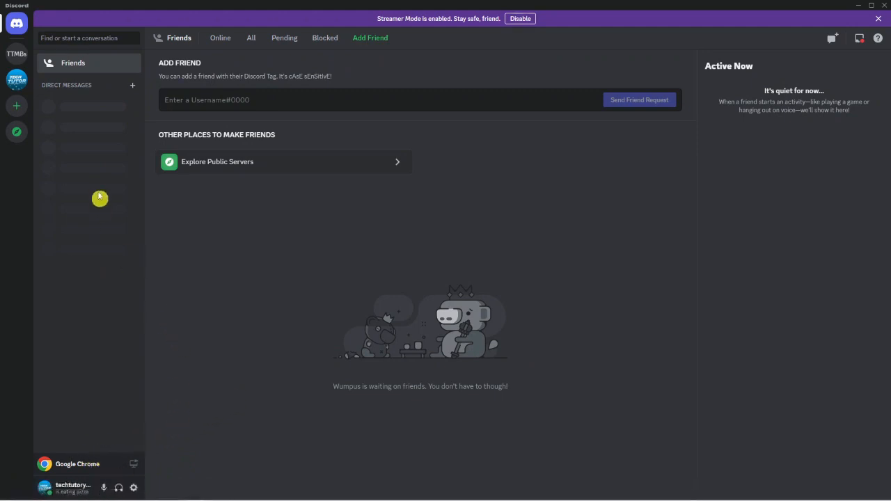
# Join techtutor's General voice channel and go live sharing the Google Chrome window.
pyautogui.click(16, 79)
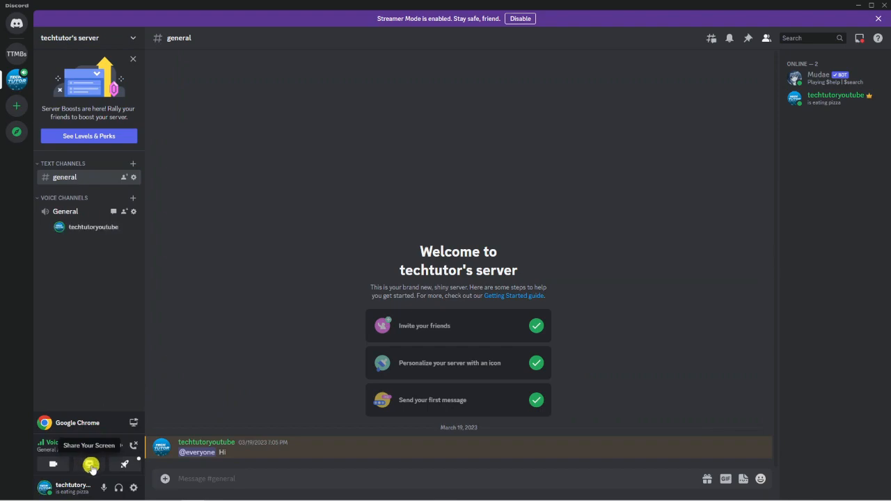
pyautogui.click(91, 464)
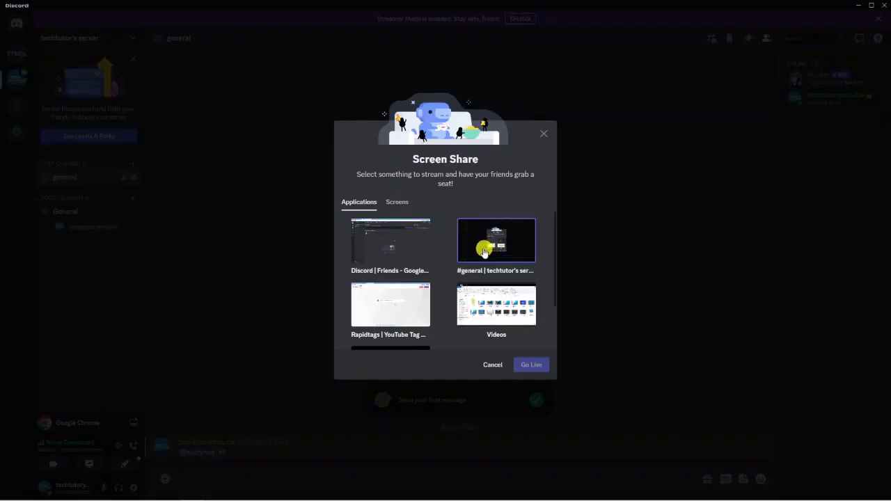
pyautogui.scroll(-3)
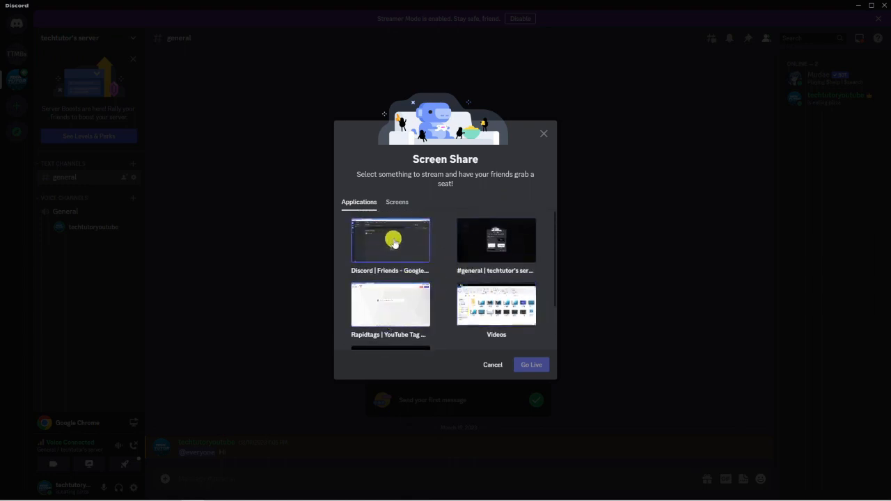
pyautogui.click(390, 240)
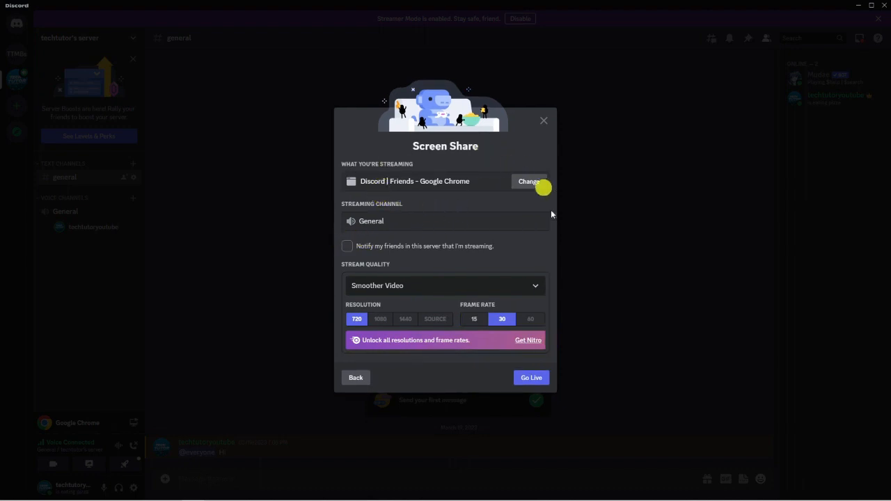
pyautogui.click(530, 377)
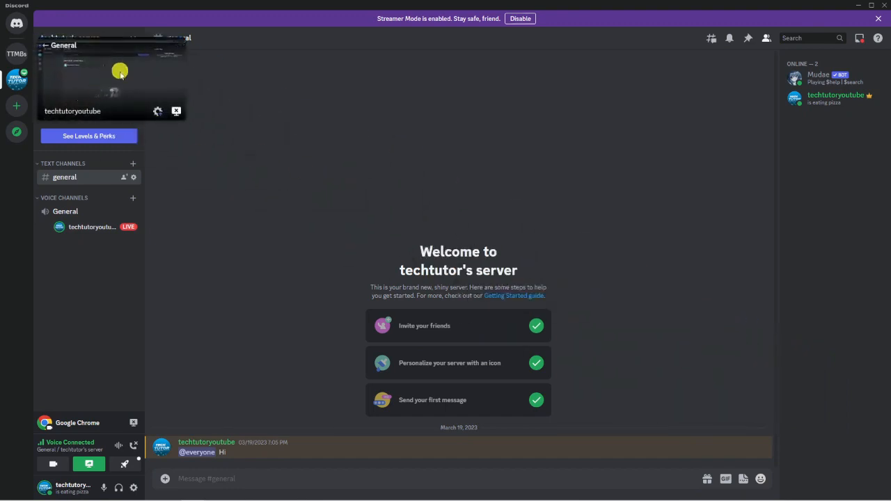
pyautogui.moveTo(44, 492)
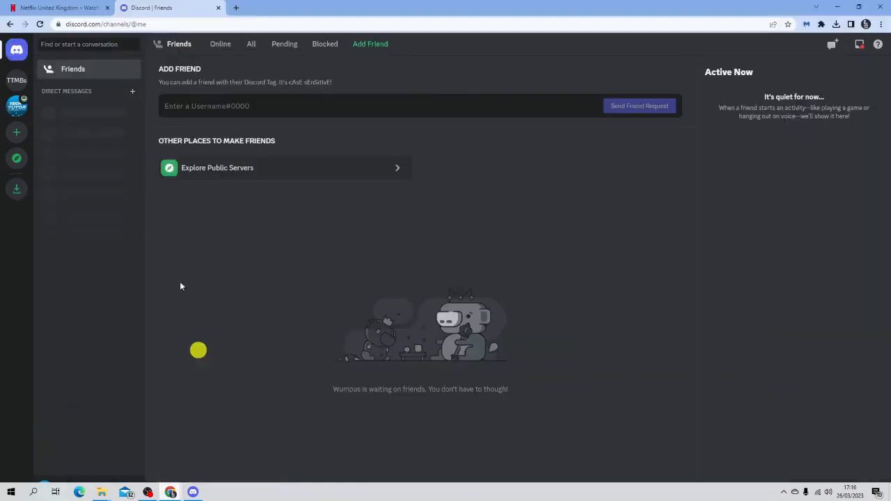
# Switch Chrome to the Netflix UK tab and scroll past the sign-up section.
pyautogui.click(59, 7)
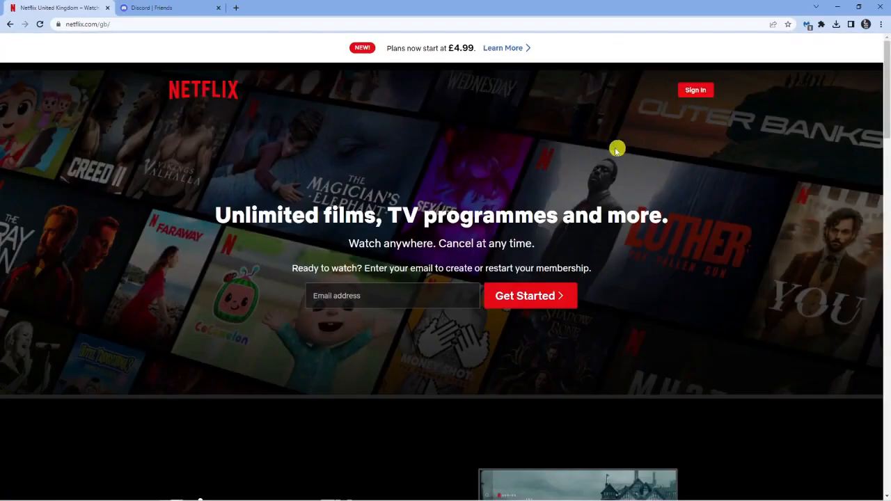
pyautogui.scroll(-3)
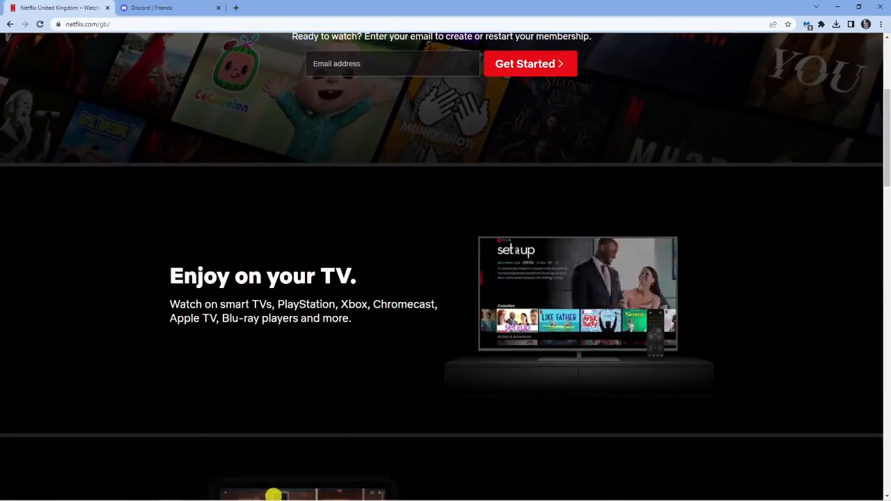